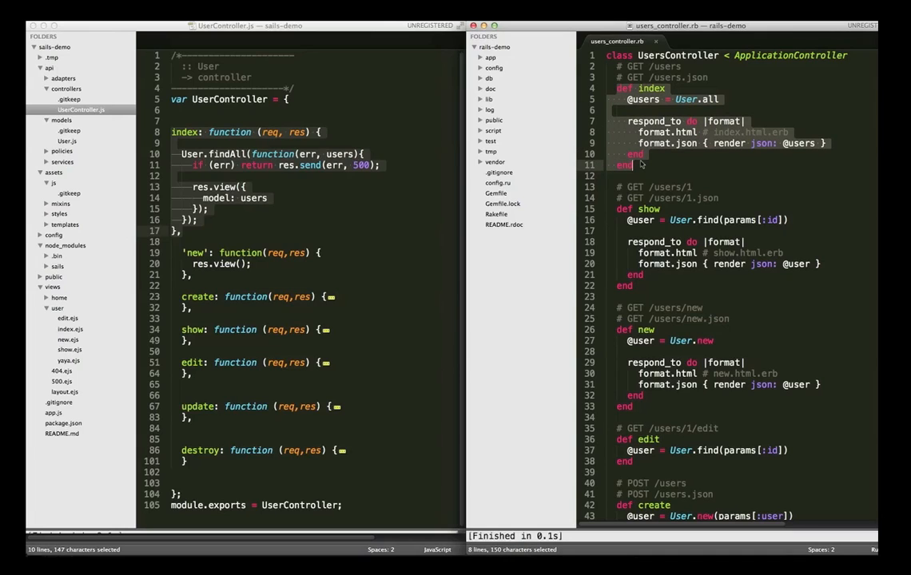
# Open http.js from the joyent/node lib folder and scroll through its source.
pyautogui.click(643, 155)
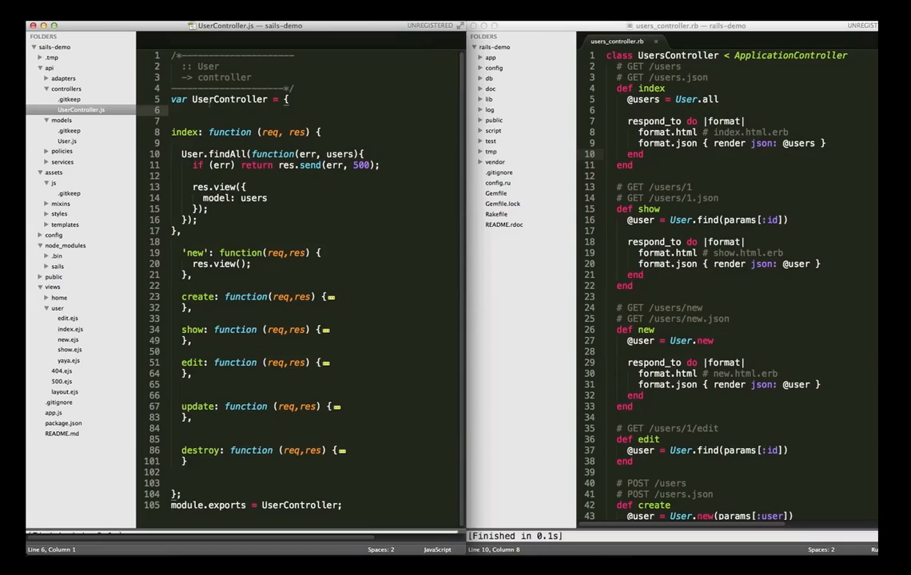
pyautogui.moveTo(554, 106)
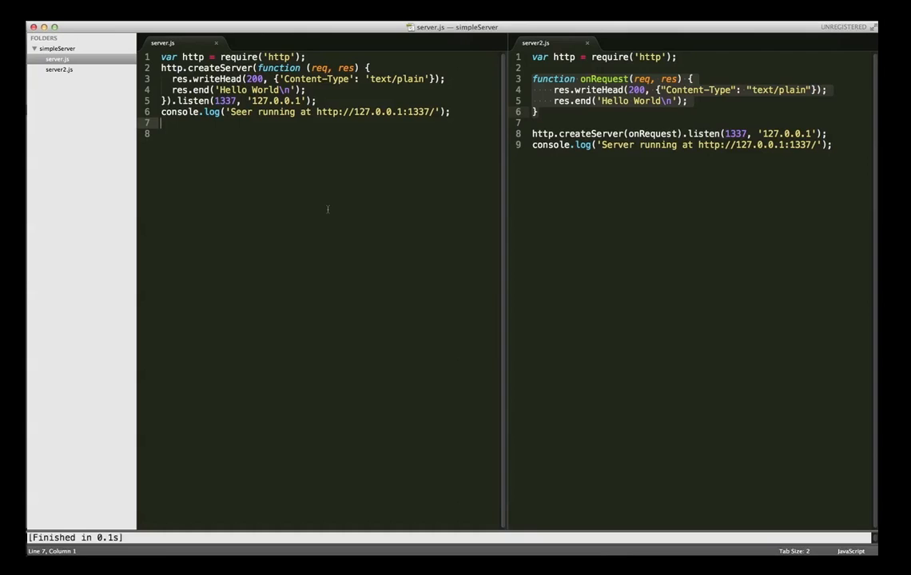
pyautogui.moveTo(405, 167)
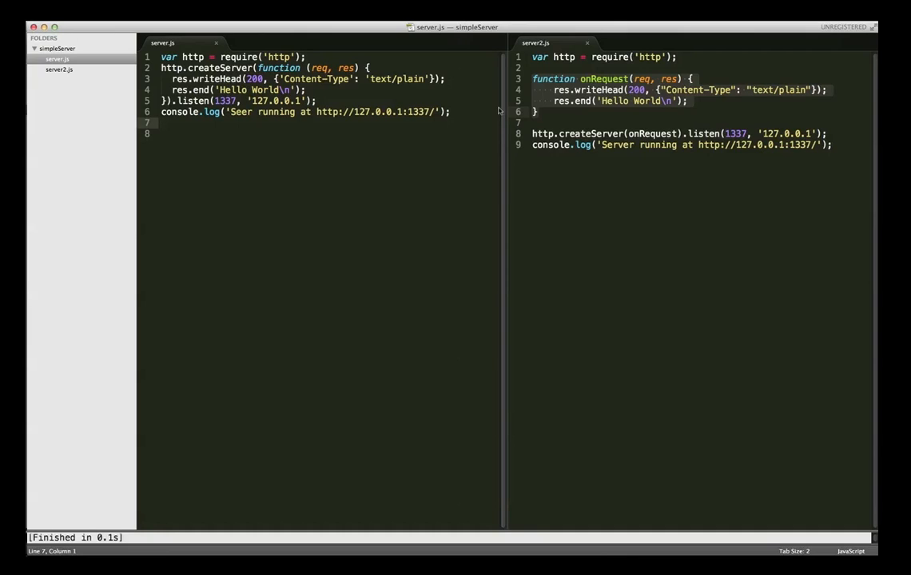
pyautogui.moveTo(600, 116)
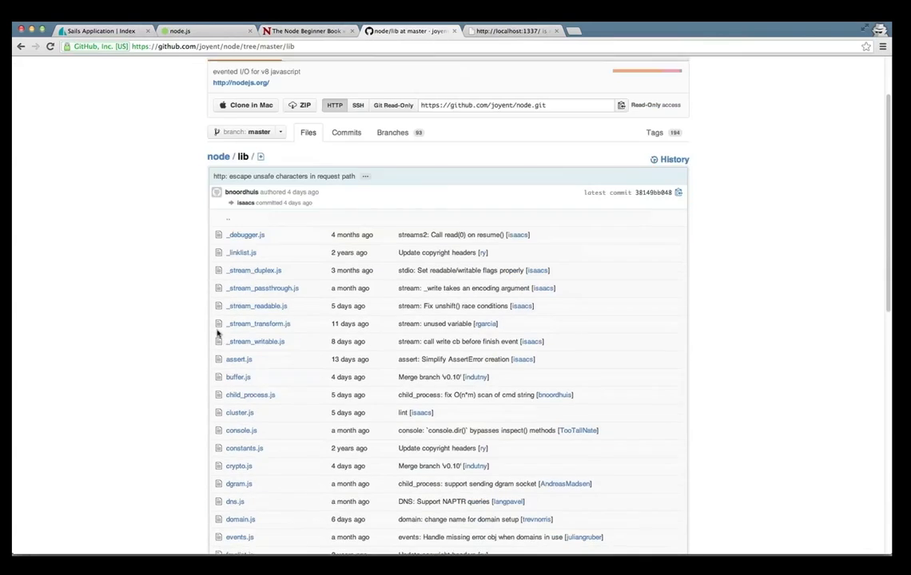
pyautogui.scroll(-3)
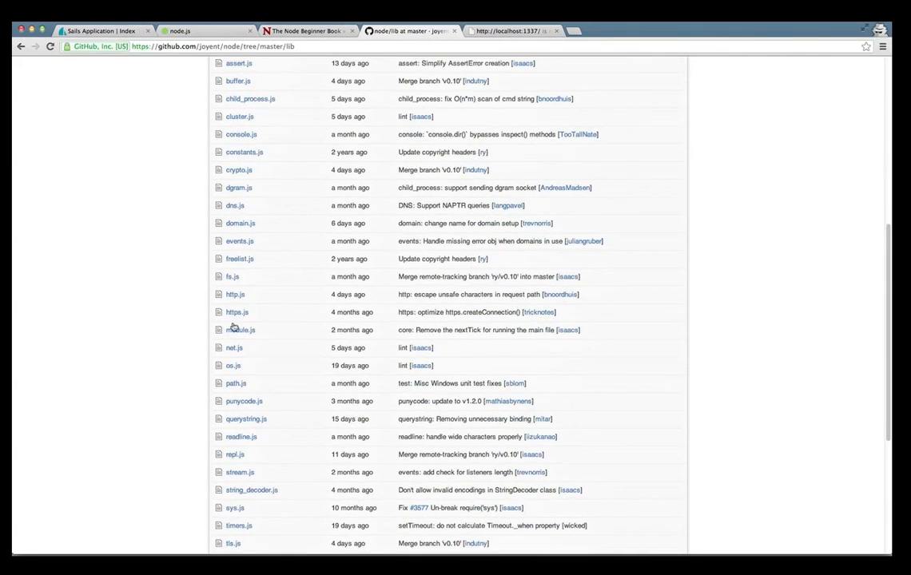
pyautogui.moveTo(235, 295)
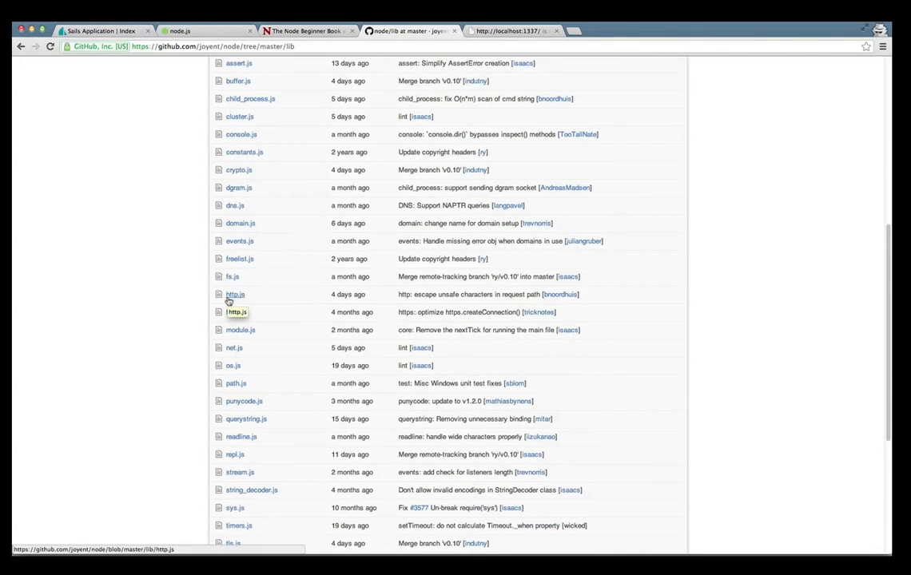
pyautogui.moveTo(190, 301)
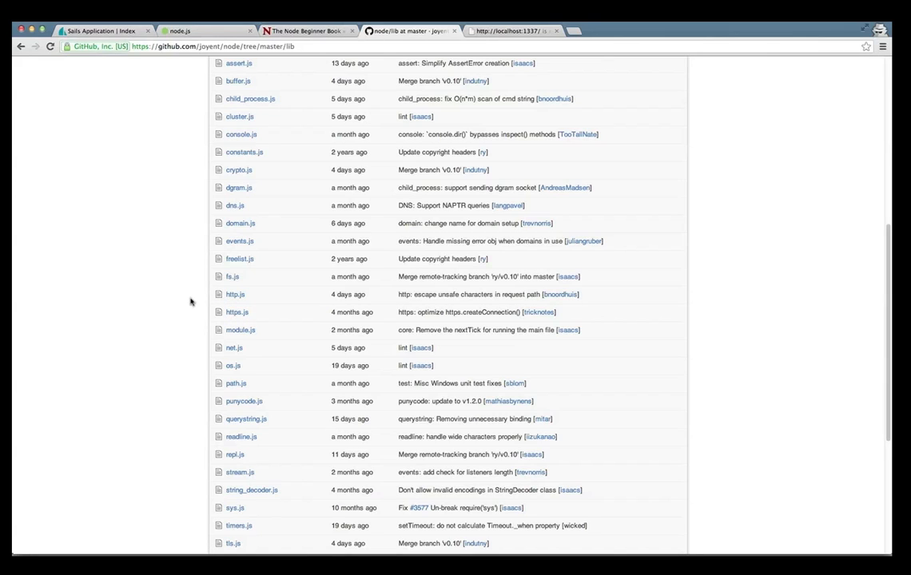
pyautogui.click(234, 294)
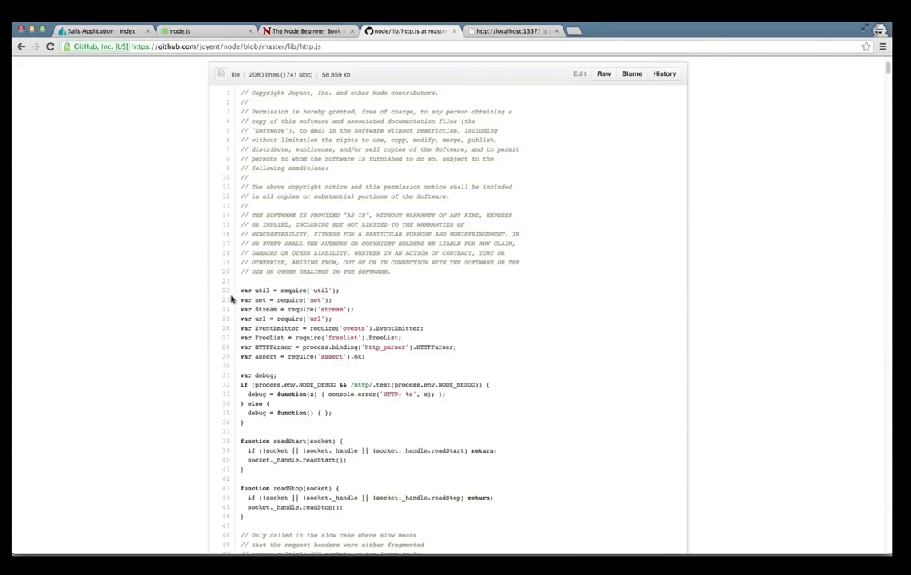
pyautogui.scroll(-3)
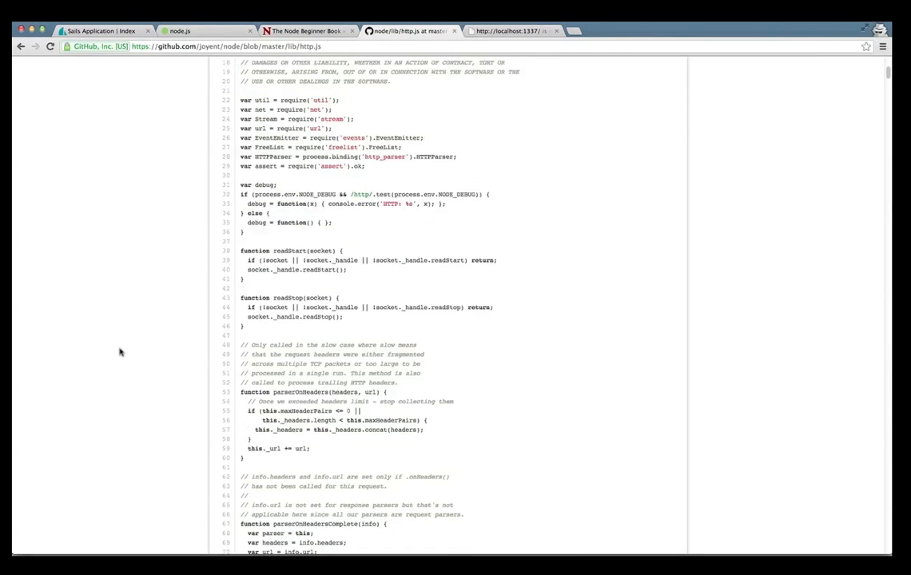
pyautogui.scroll(-3)
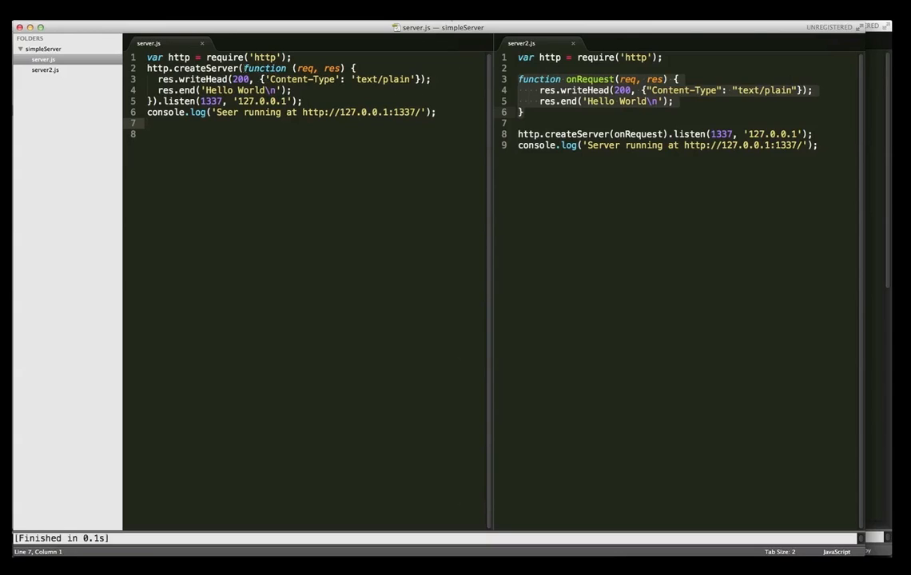
pyautogui.moveTo(245, 68); pyautogui.dragTo(159, 101)
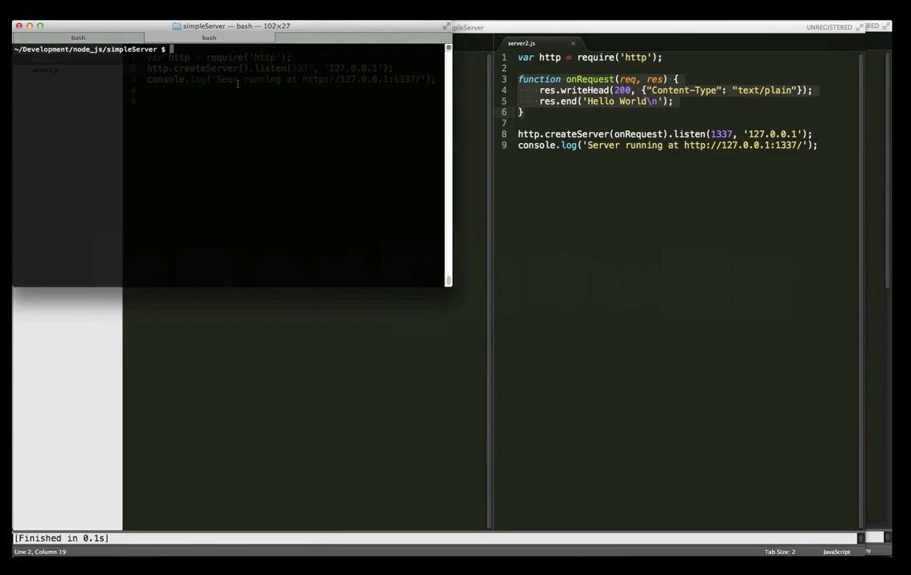
# Enter 'node server' in the simpleServer Terminal tab to start the server on port 1337.
pyautogui.write('node')
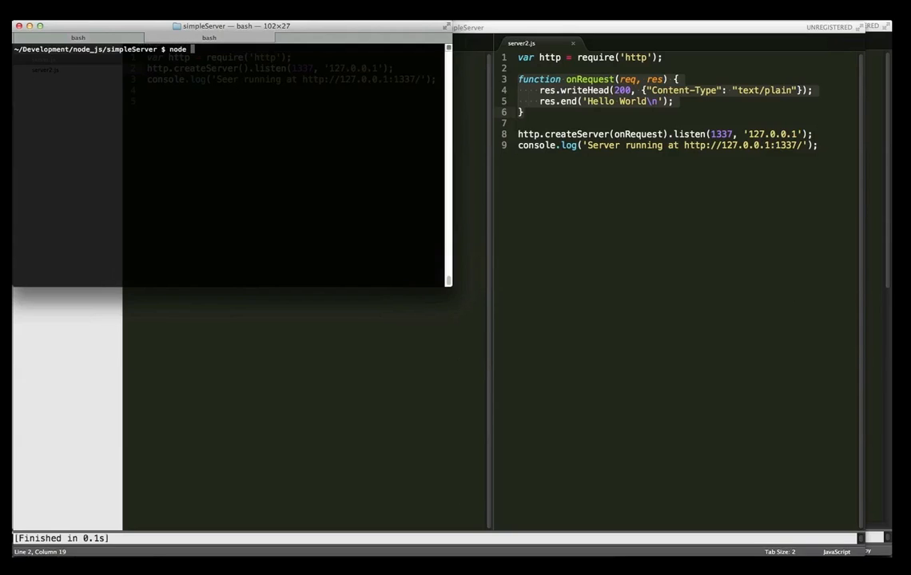
pyautogui.write('serv')
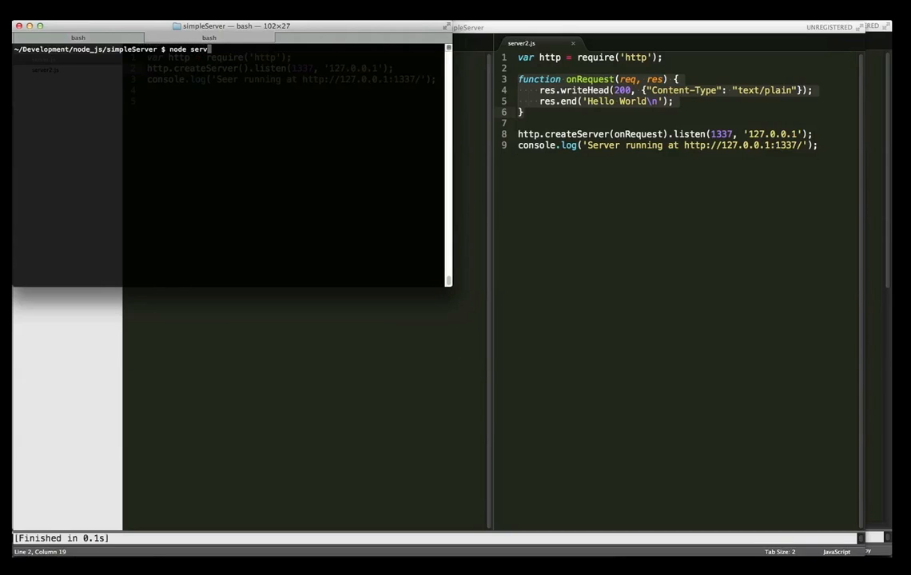
pyautogui.write('er')
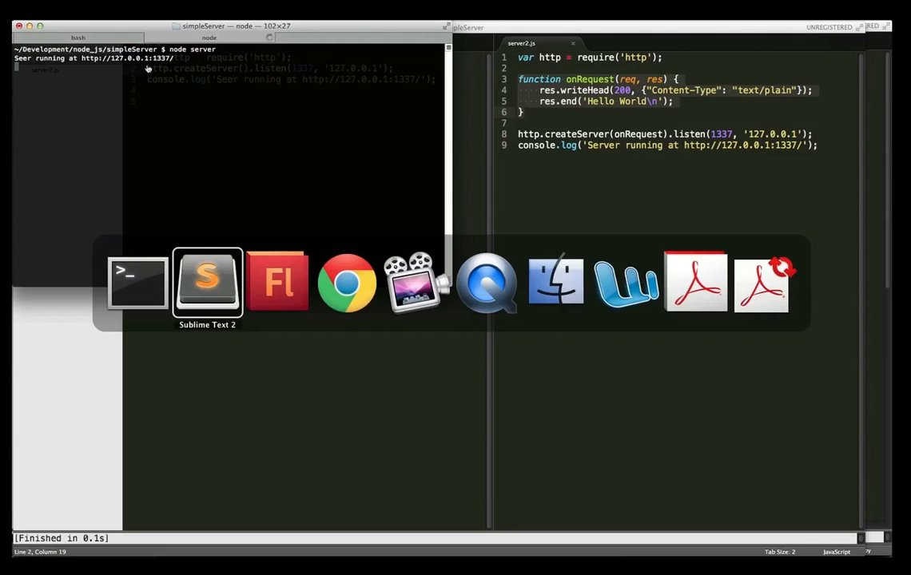
# Switch from the failed localhost:1337 page to the 'node/lib/http.js at master' GitHub tab.
pyautogui.click(347, 281)
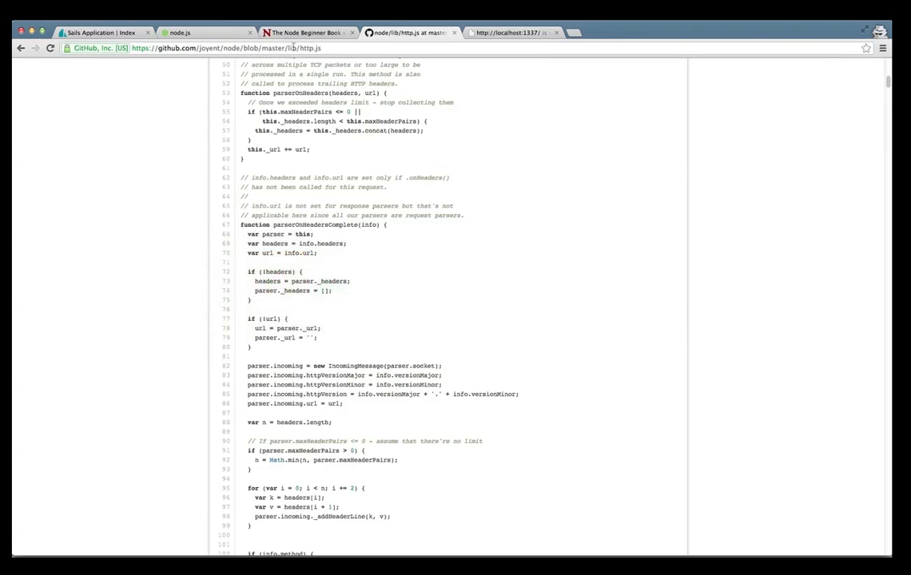
pyautogui.click(511, 33)
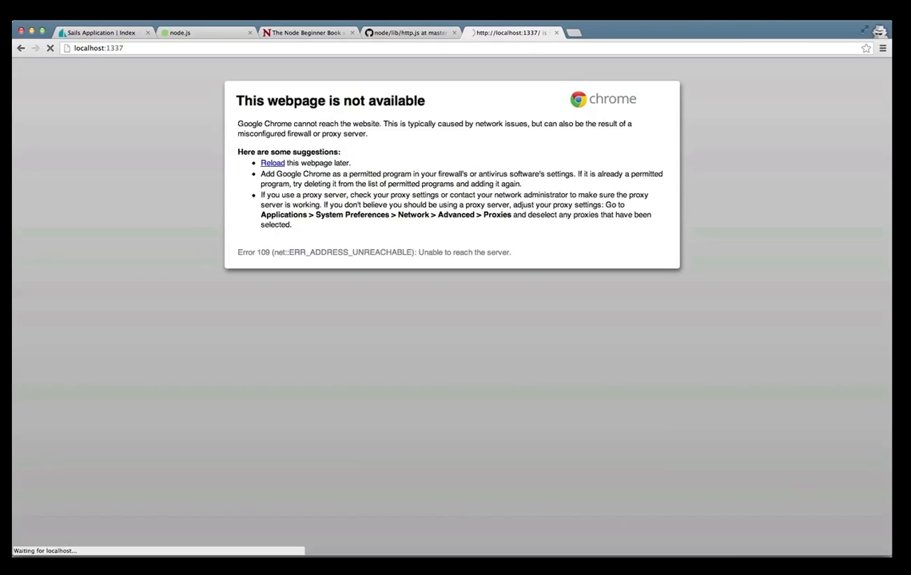
pyautogui.click(409, 32)
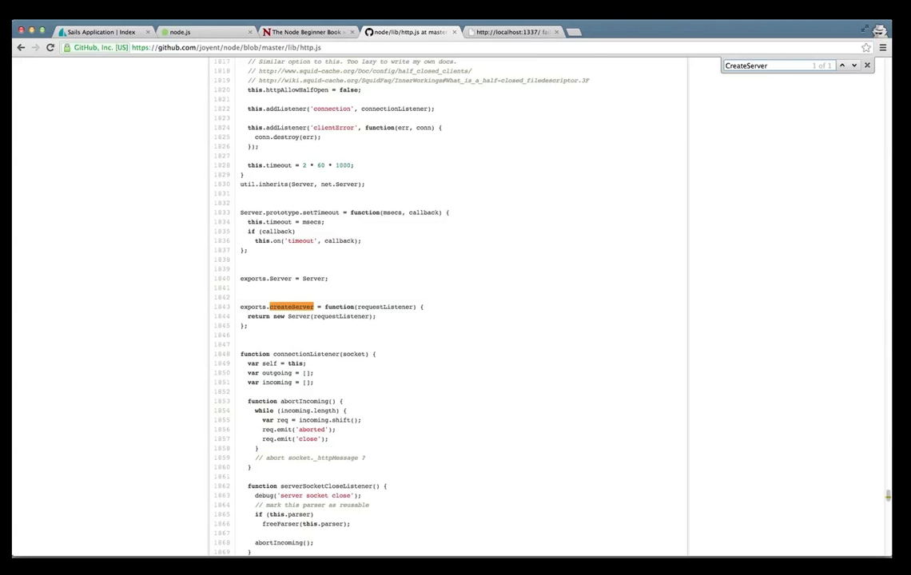
pyautogui.moveTo(595, 154)
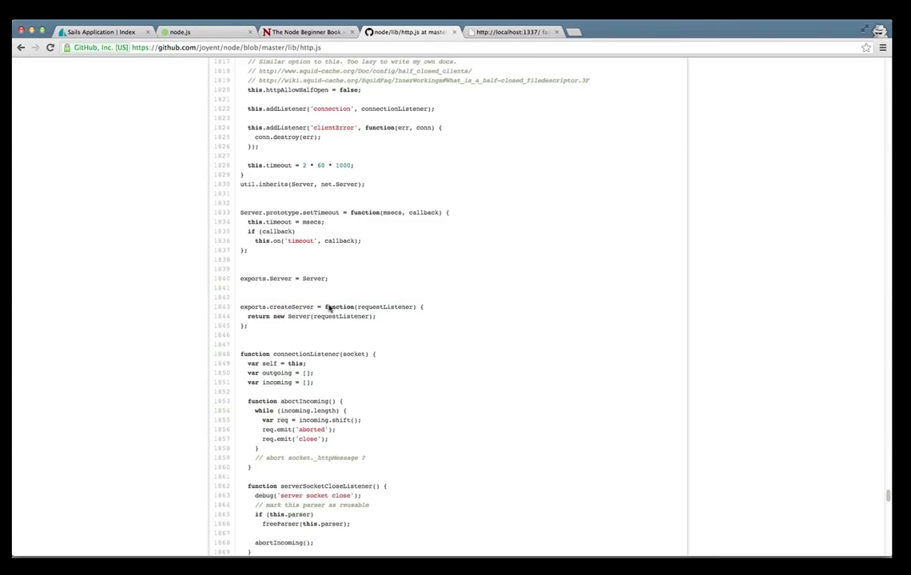
pyautogui.moveTo(304, 307)
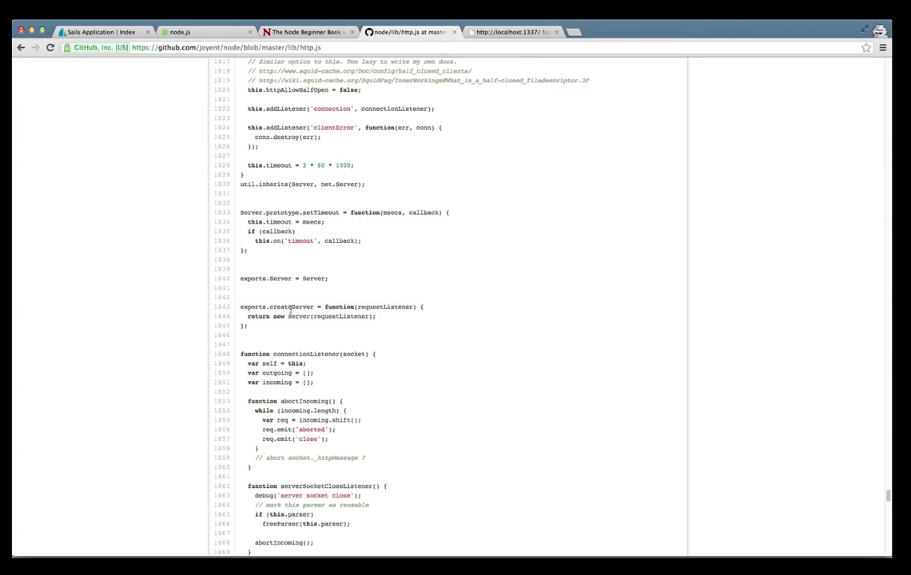
pyautogui.moveTo(290, 325)
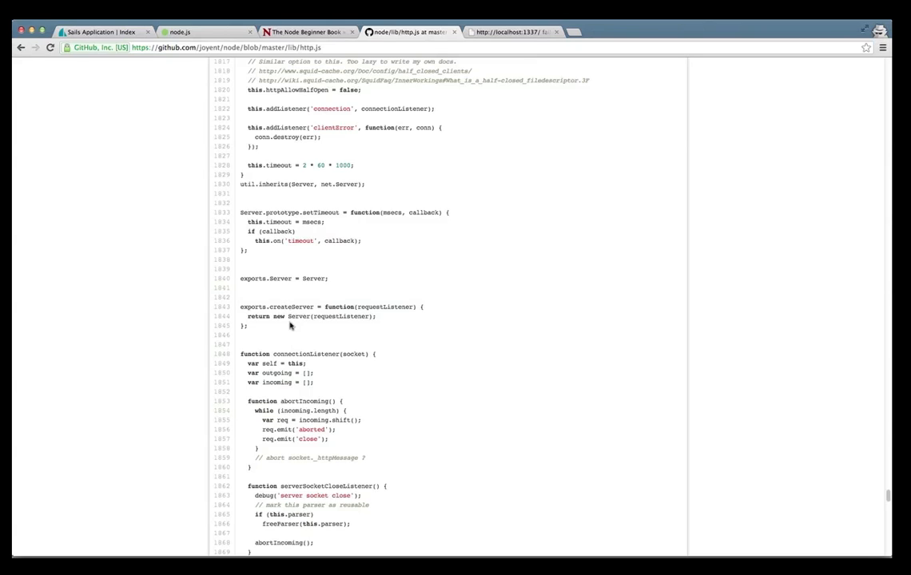
pyautogui.moveTo(364, 306)
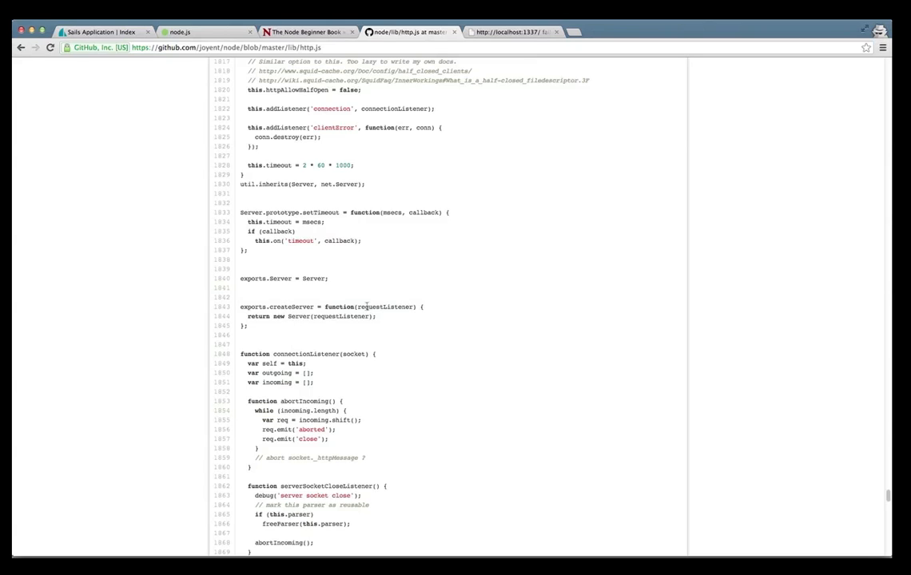
pyautogui.doubleClick(381, 307)
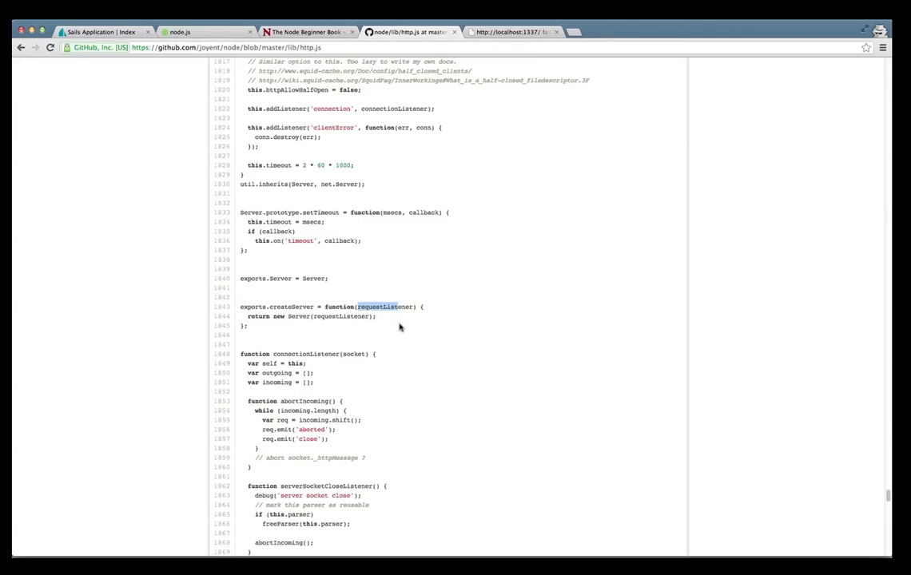
pyautogui.moveTo(322, 316)
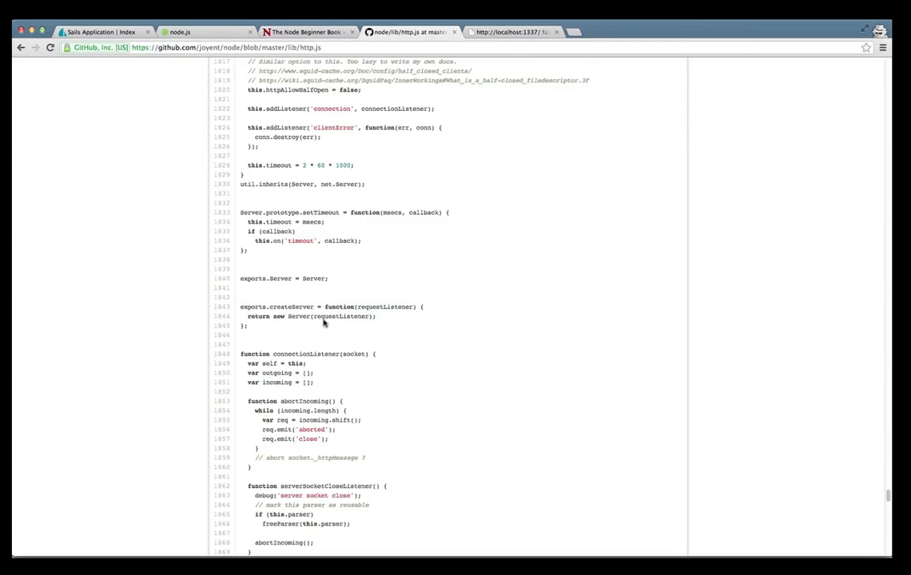
# Scroll from the Server constructor down to self.emit('request', req, res) in connectionListener.
pyautogui.scroll(3)
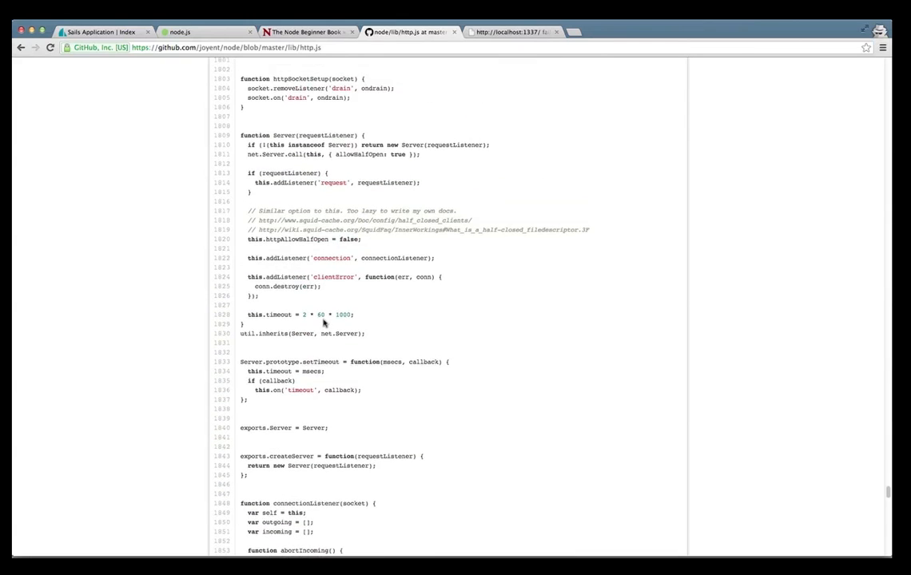
pyautogui.moveTo(319, 137)
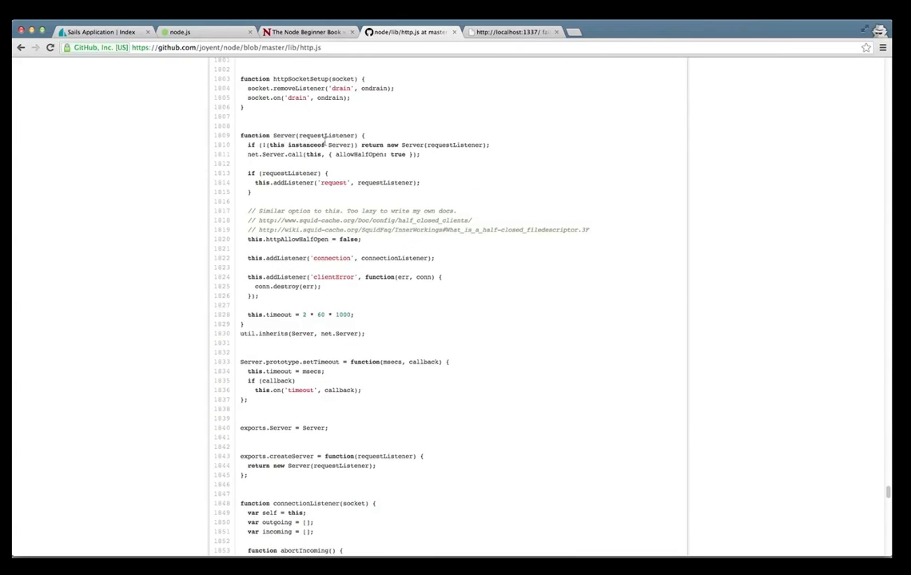
pyautogui.moveTo(334, 154)
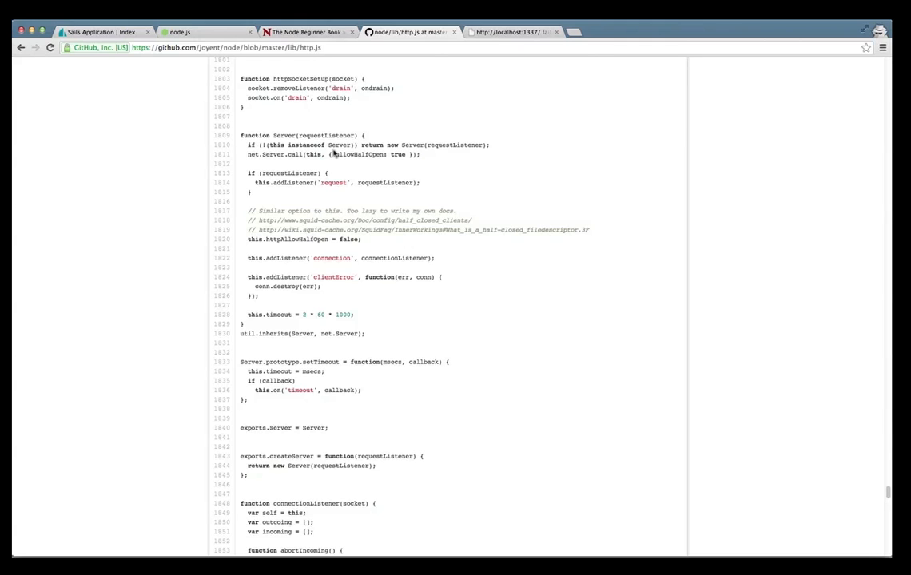
pyautogui.scroll(-3)
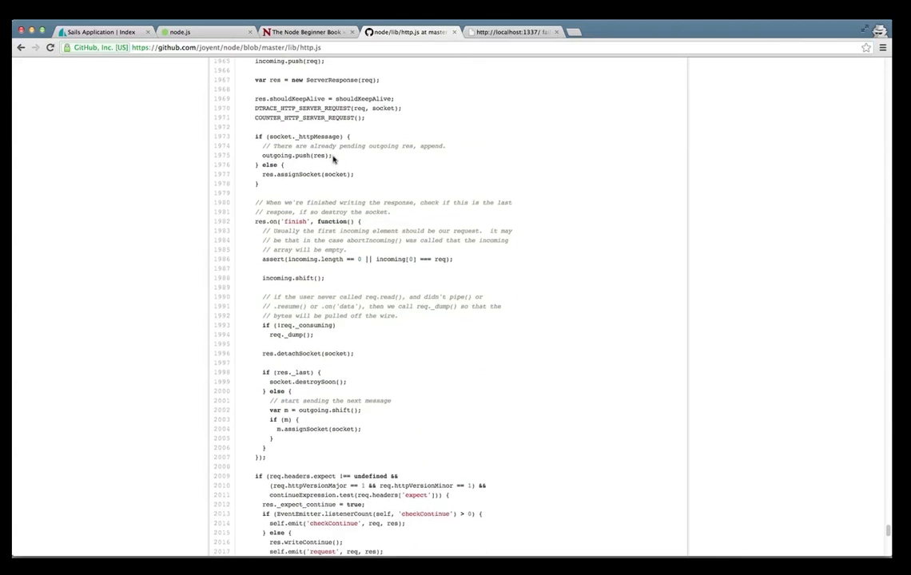
pyautogui.scroll(-3)
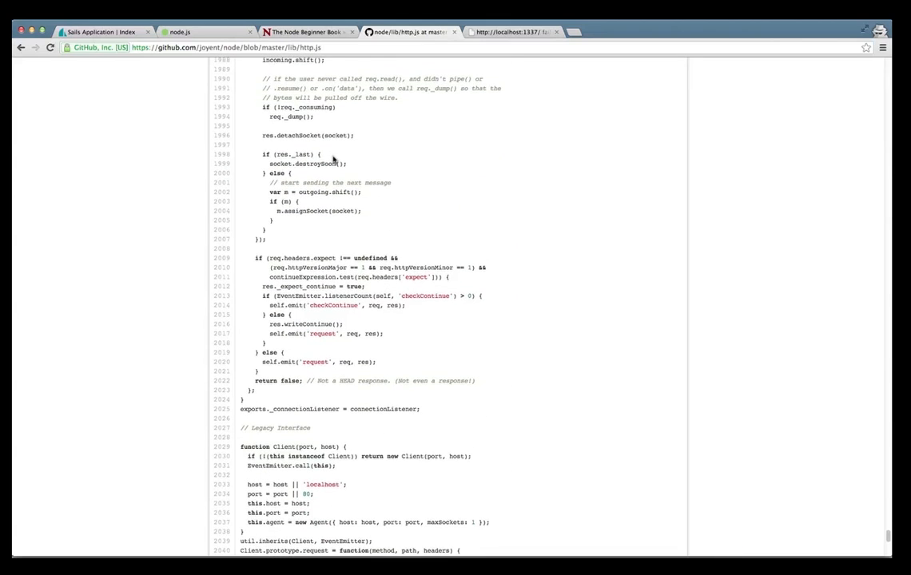
pyautogui.scroll(-3)
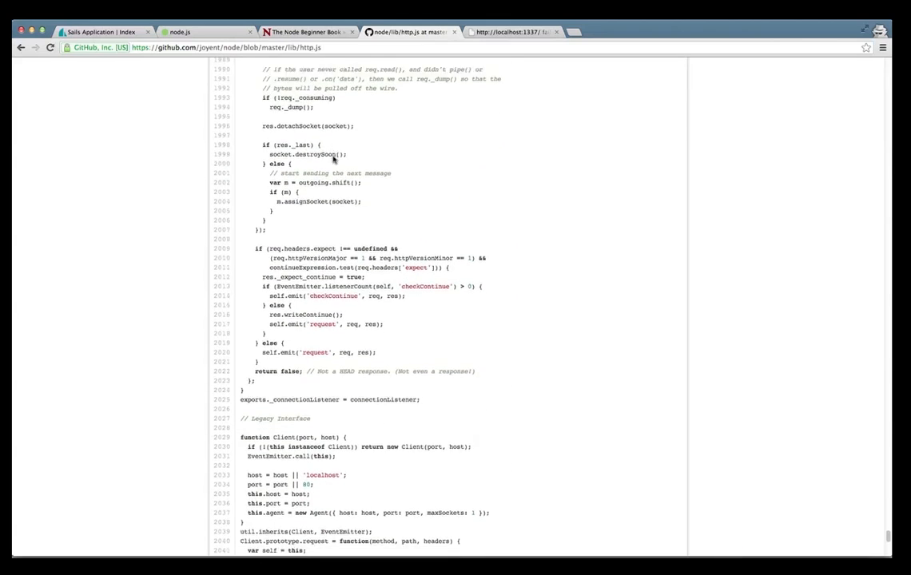
pyautogui.scroll(-3)
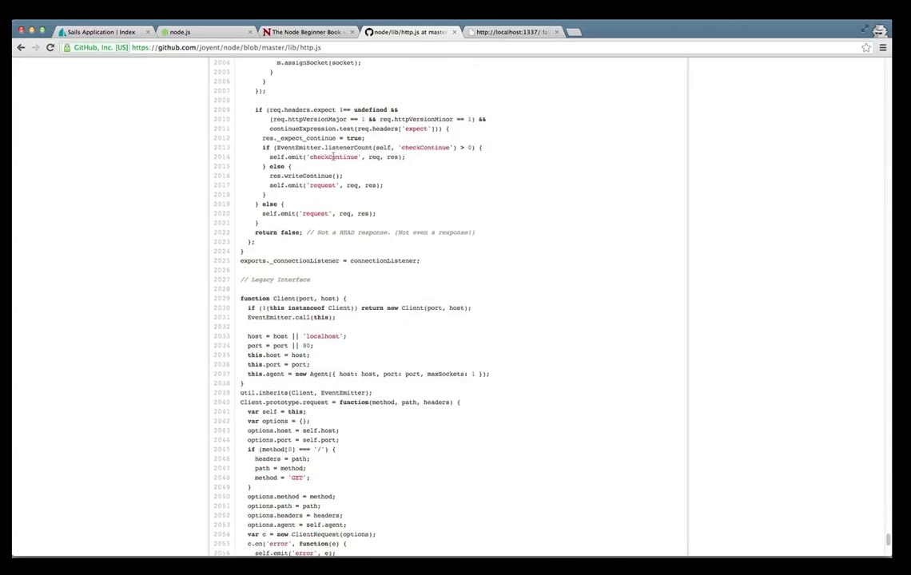
pyautogui.scroll(3)
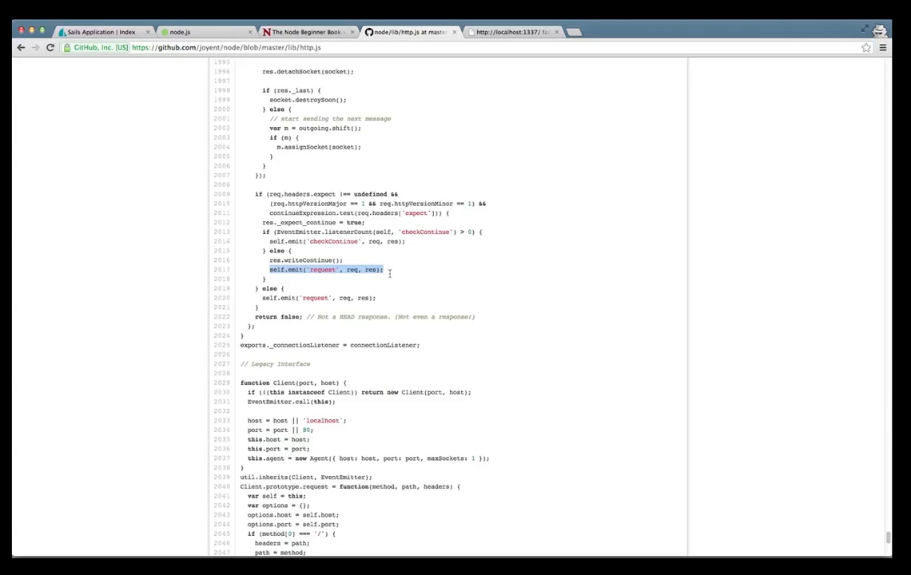
pyautogui.moveTo(295, 270)
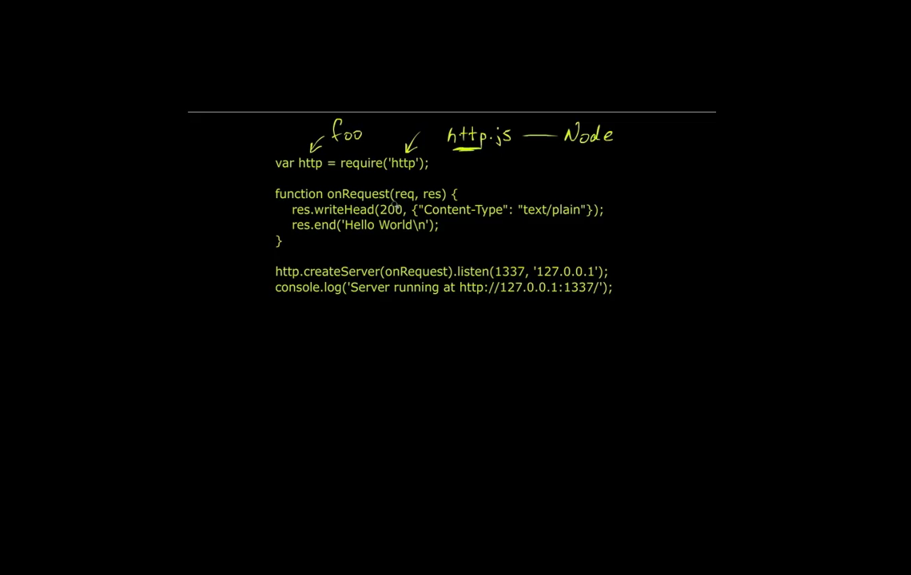
pyautogui.moveTo(413, 284)
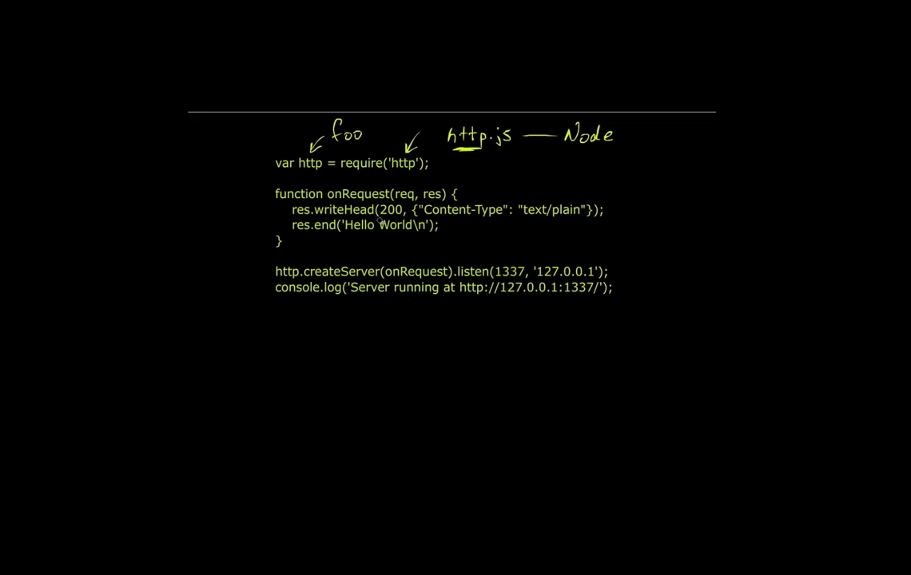
pyautogui.moveTo(375, 233)
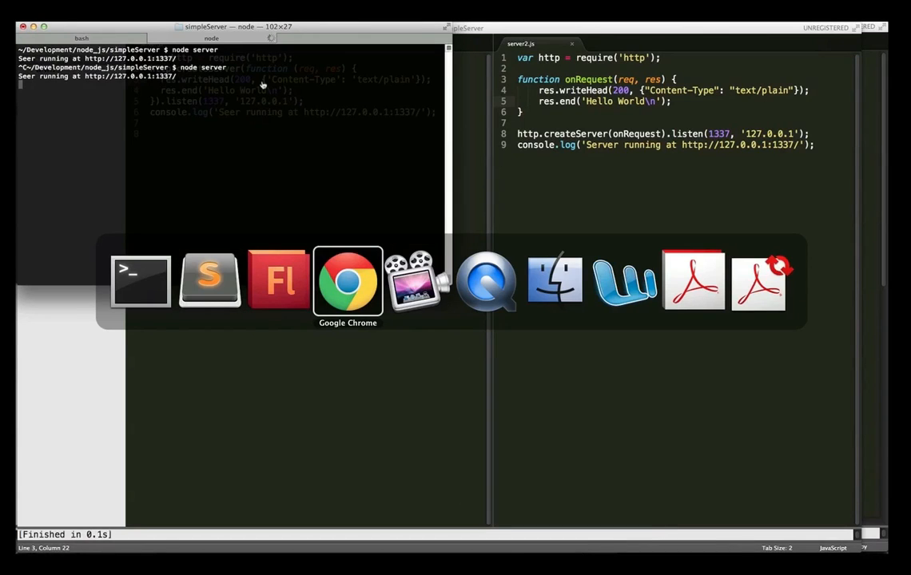
# Return to the localhost:1337 tab and select its address to reload.
pyautogui.click(348, 280)
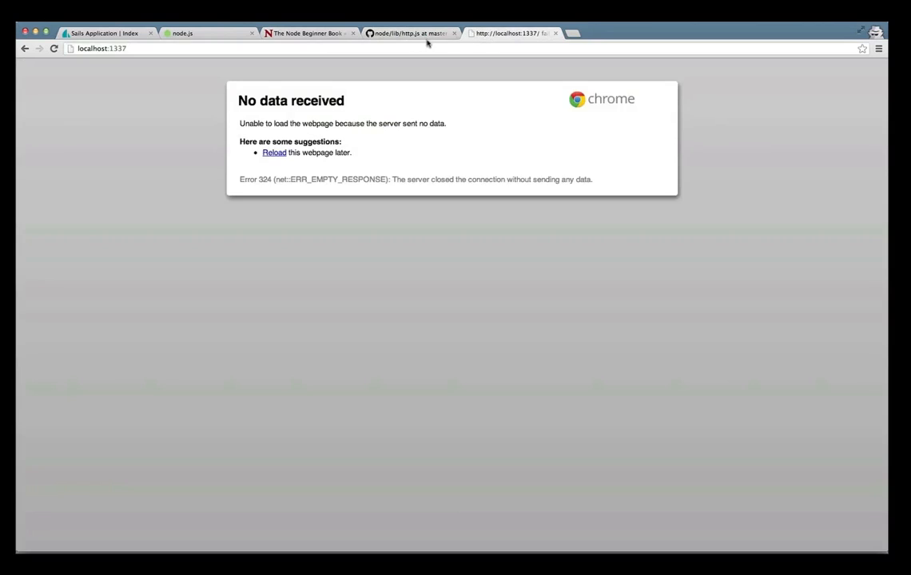
pyautogui.click(102, 48)
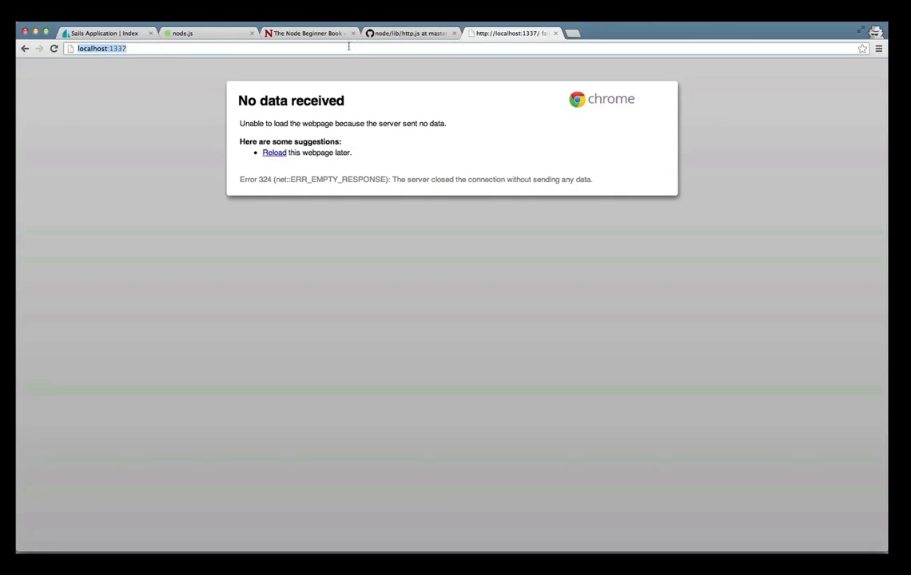